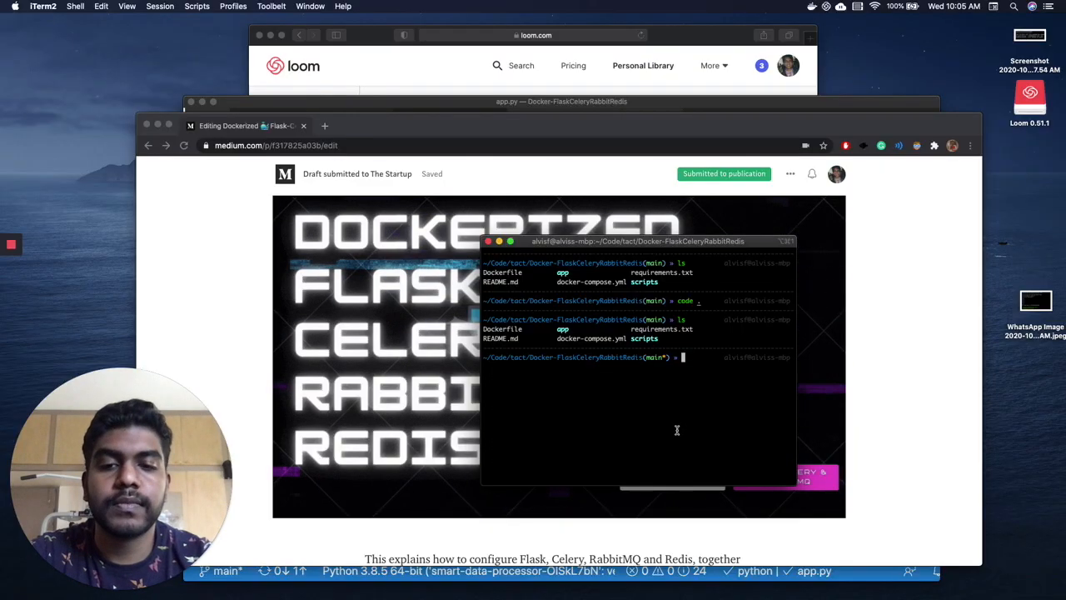
# Build and start the containers with 'docker-compose build && docker-compose up'.
pyautogui.write('docker-compose build && docker-compose up')
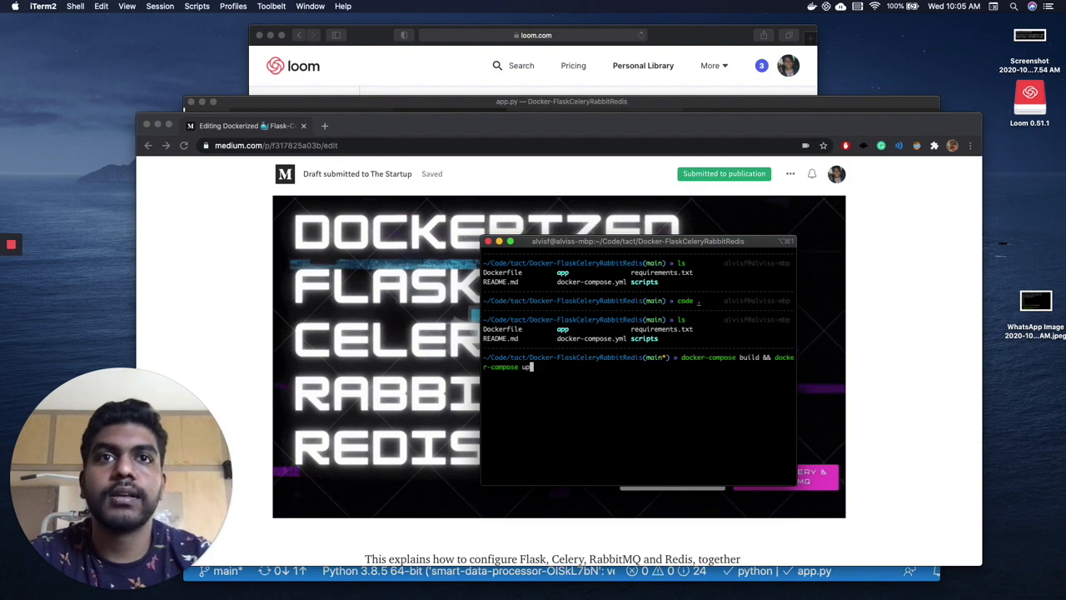
pyautogui.press('enter')
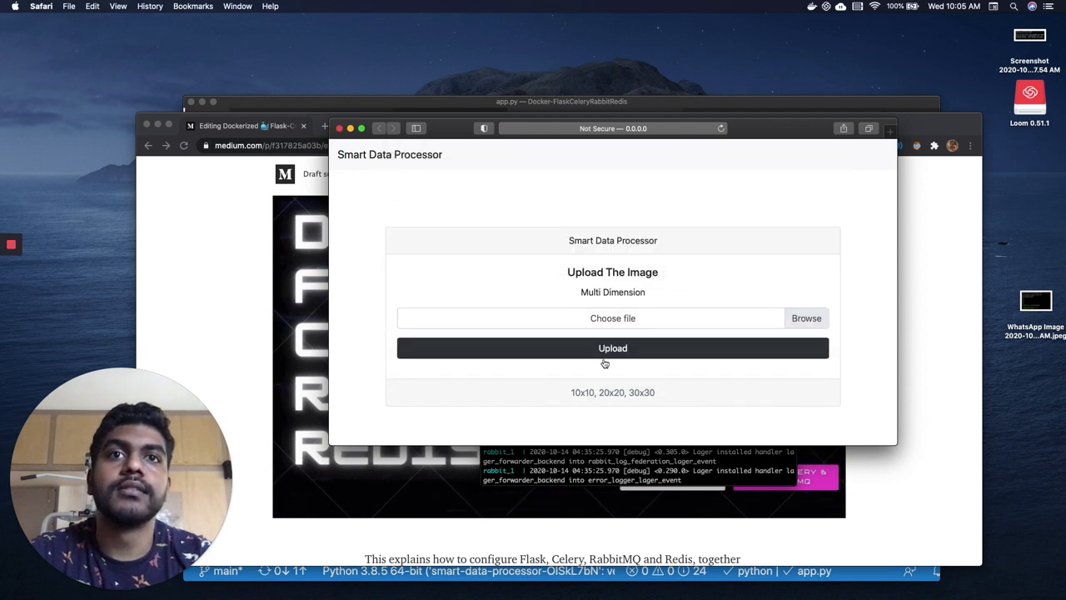
# Upload an image on the Smart Data Processor page and view the cropped result.
pyautogui.click(612, 348)
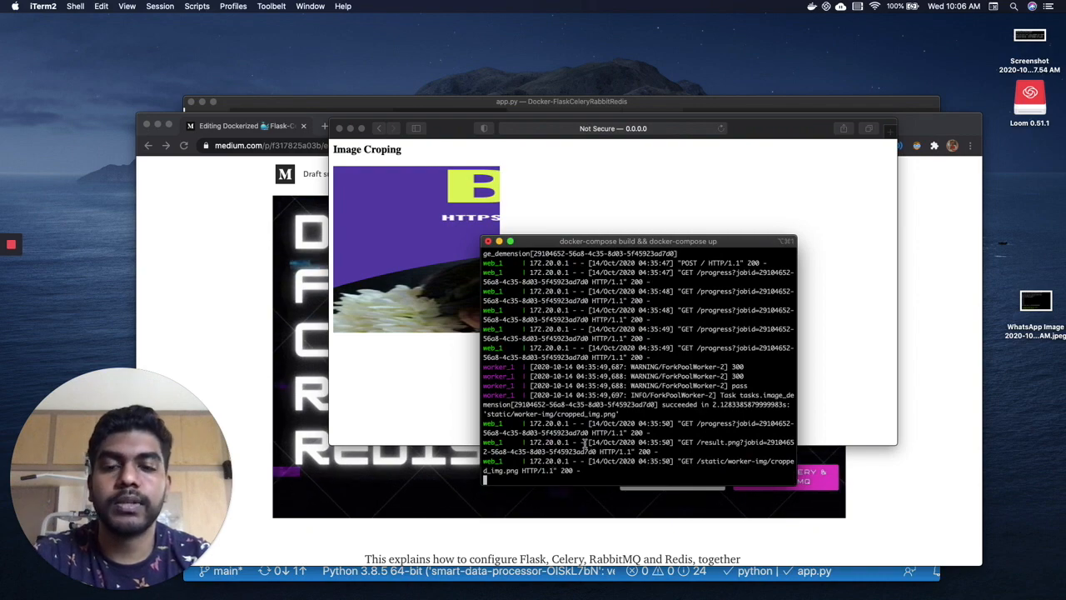
pyautogui.press('ctrl+c')
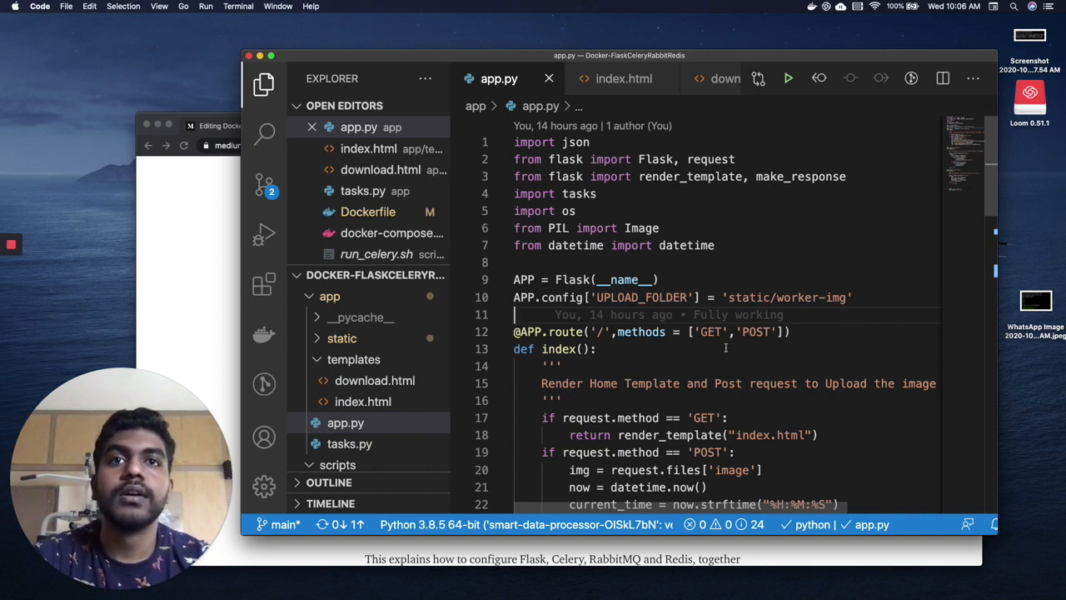
# Review app.py's upload route and index.html's form, highlighting the tasks module call.
pyautogui.scroll(-3)
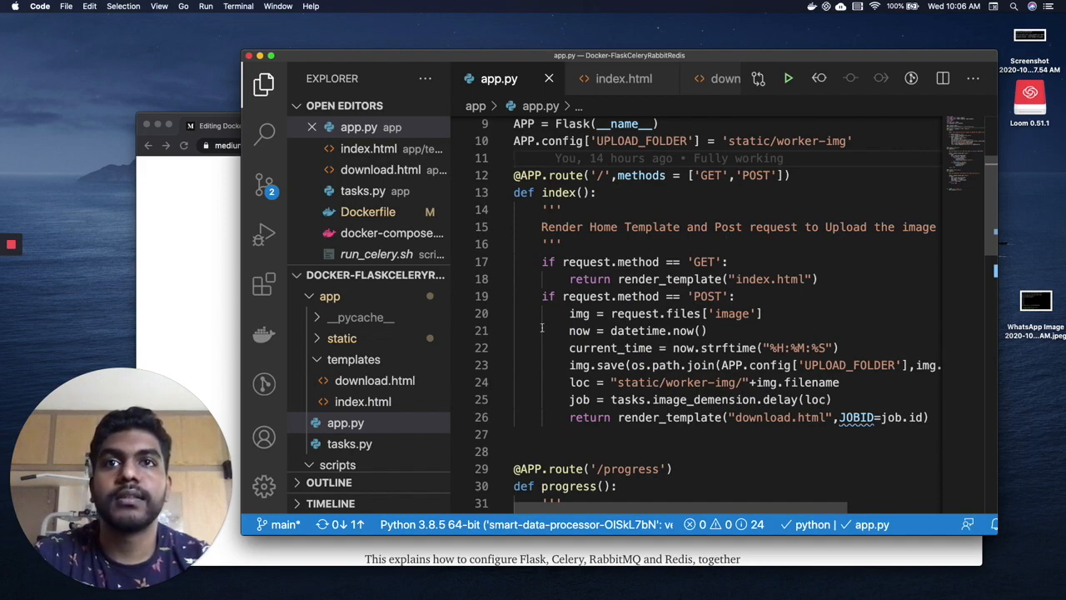
pyautogui.click(623, 78)
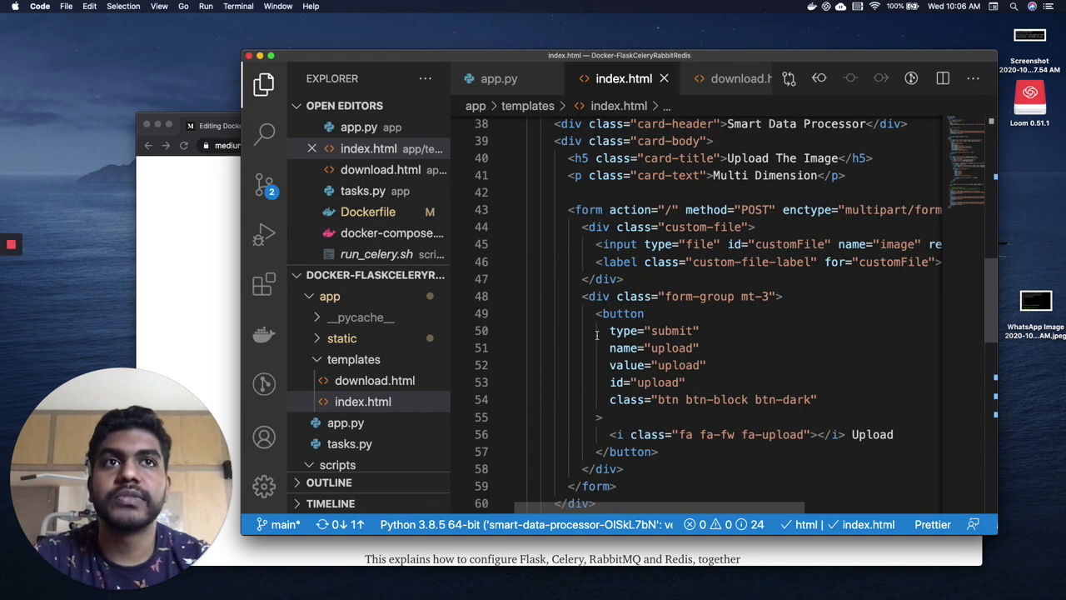
pyautogui.click(498, 78)
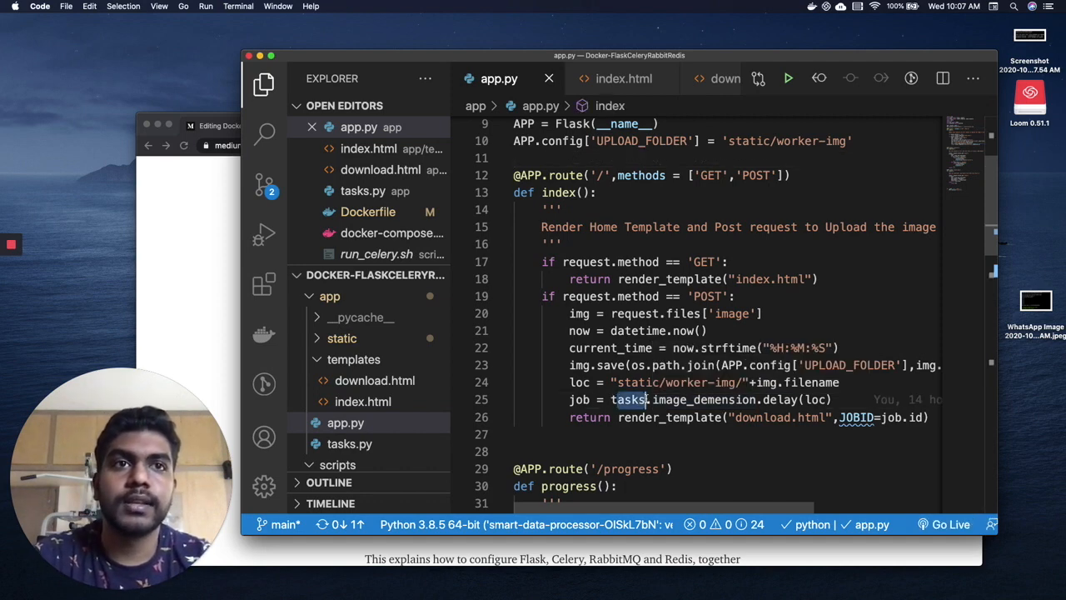
pyautogui.moveTo(612, 399); pyautogui.dragTo(831, 399)
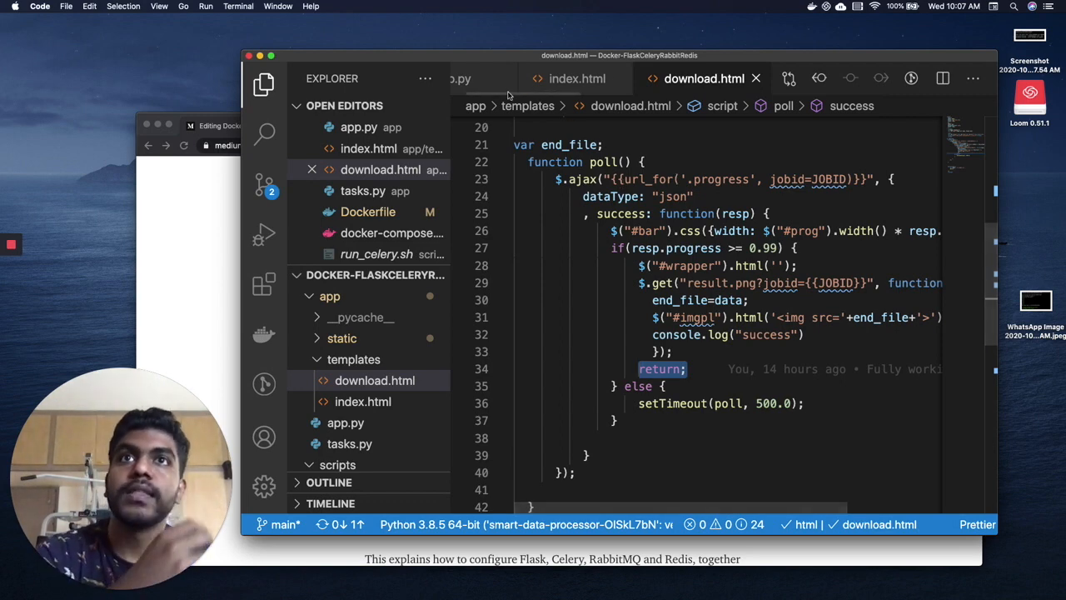
pyautogui.click(358, 126)
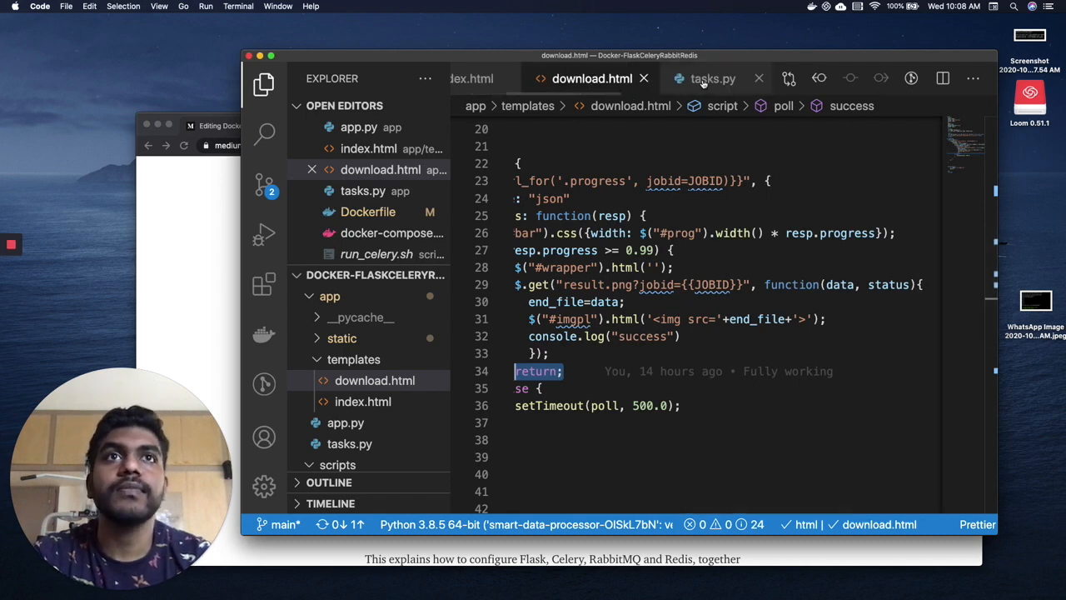
# Review tasks.py's Celery setup and crop task, highlighting the rabbit broker host.
pyautogui.click(712, 79)
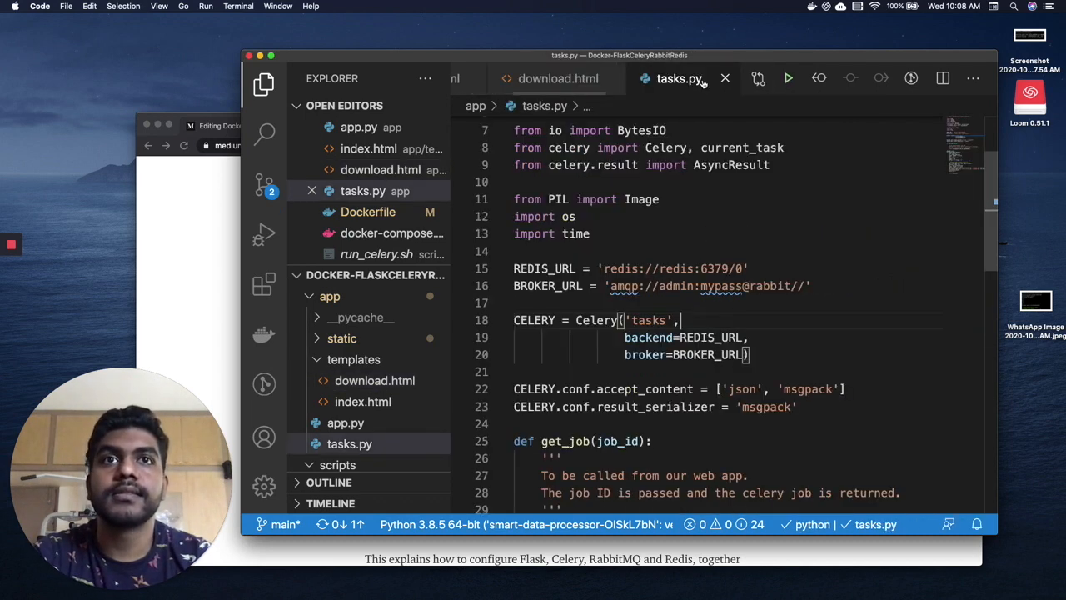
pyautogui.scroll(-3)
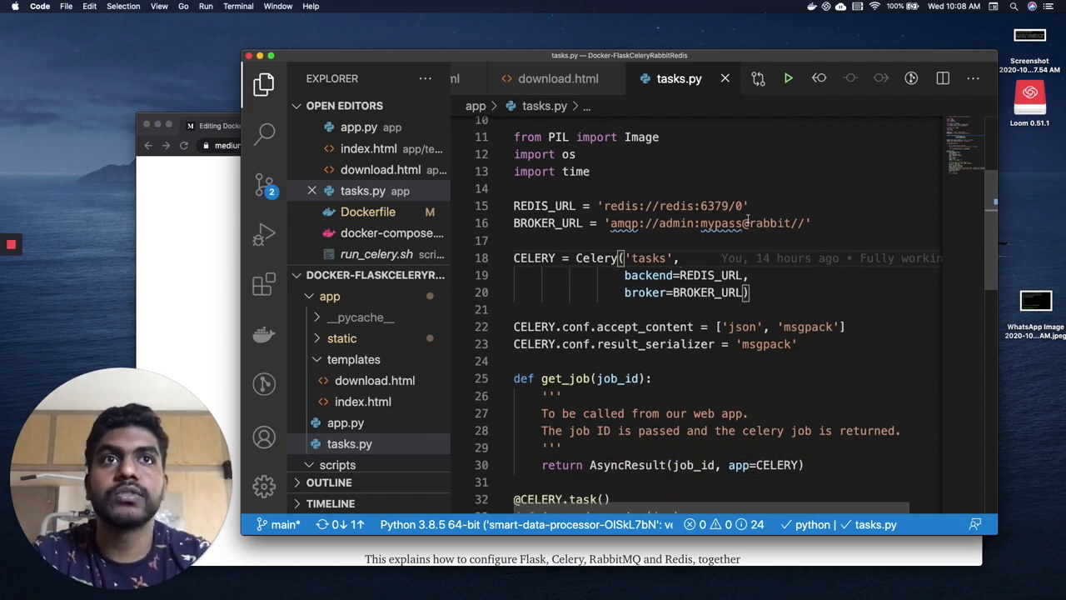
pyautogui.doubleClick(770, 222)
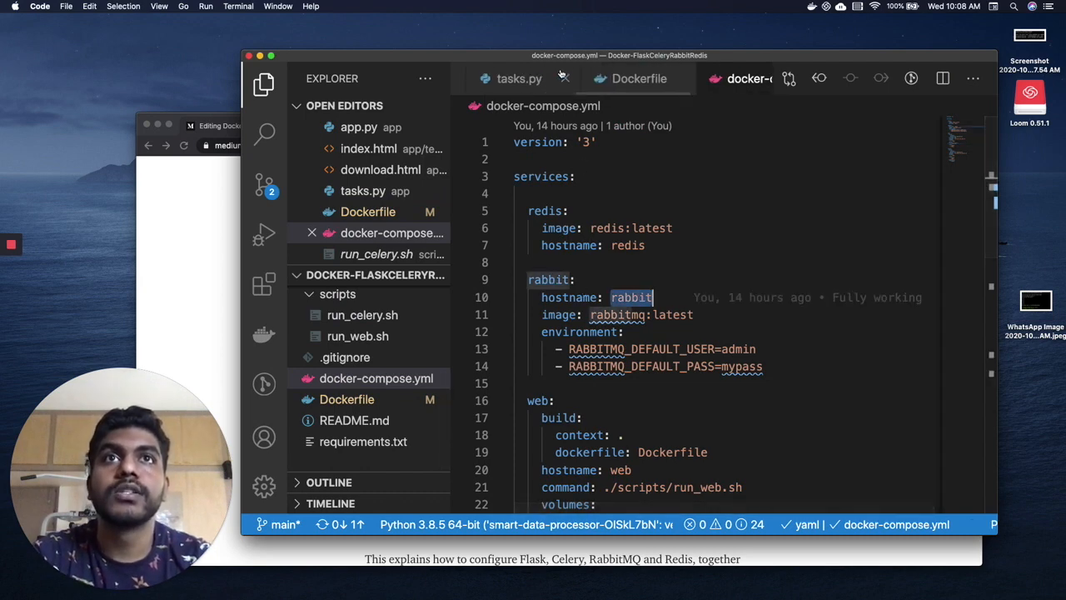
pyautogui.click(519, 78)
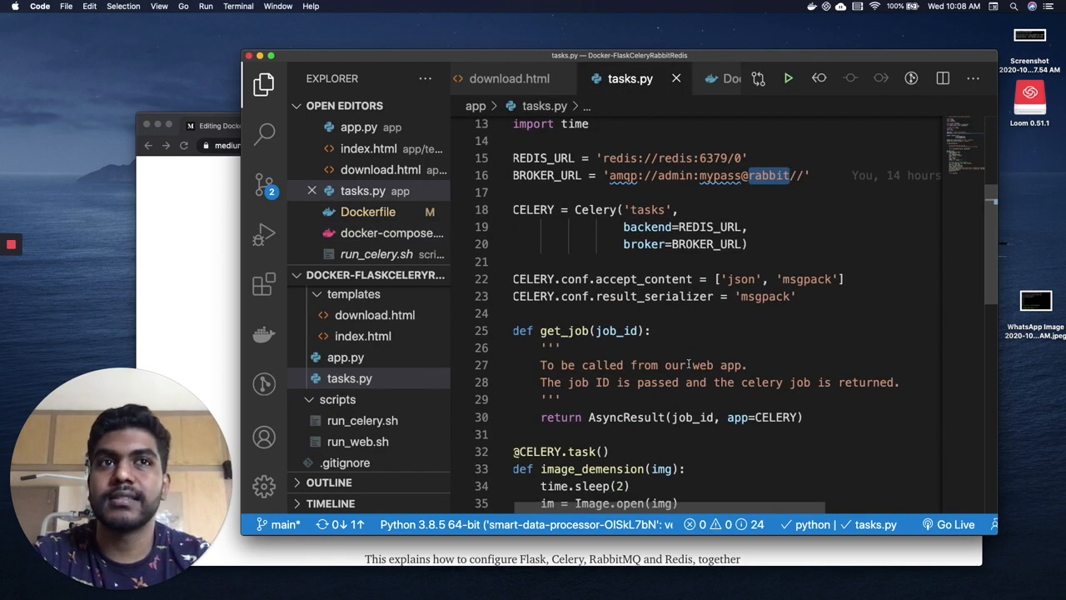
pyautogui.scroll(-3)
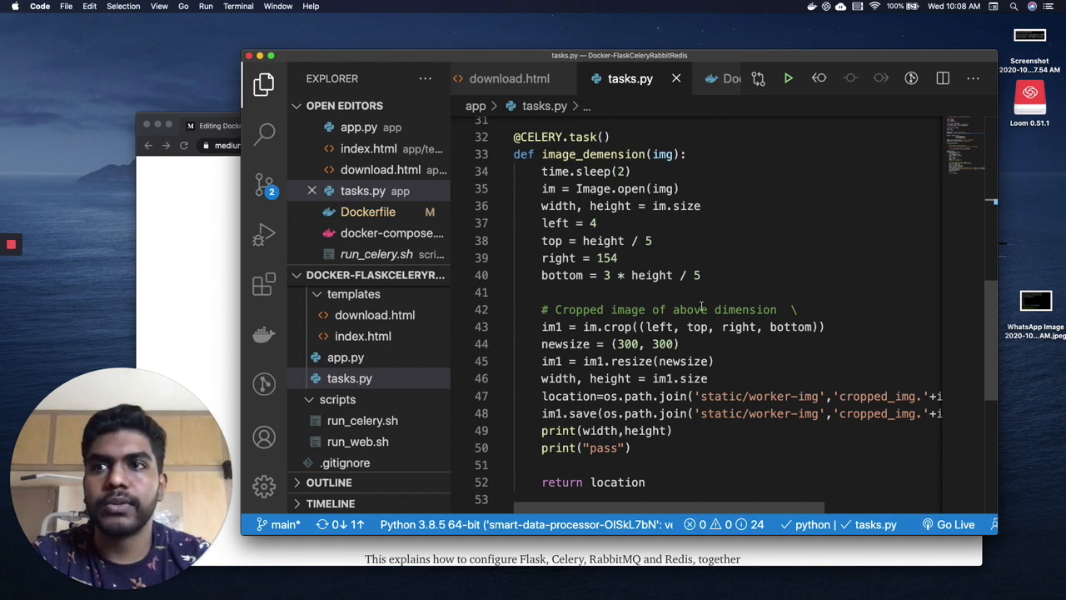
pyautogui.scroll(3)
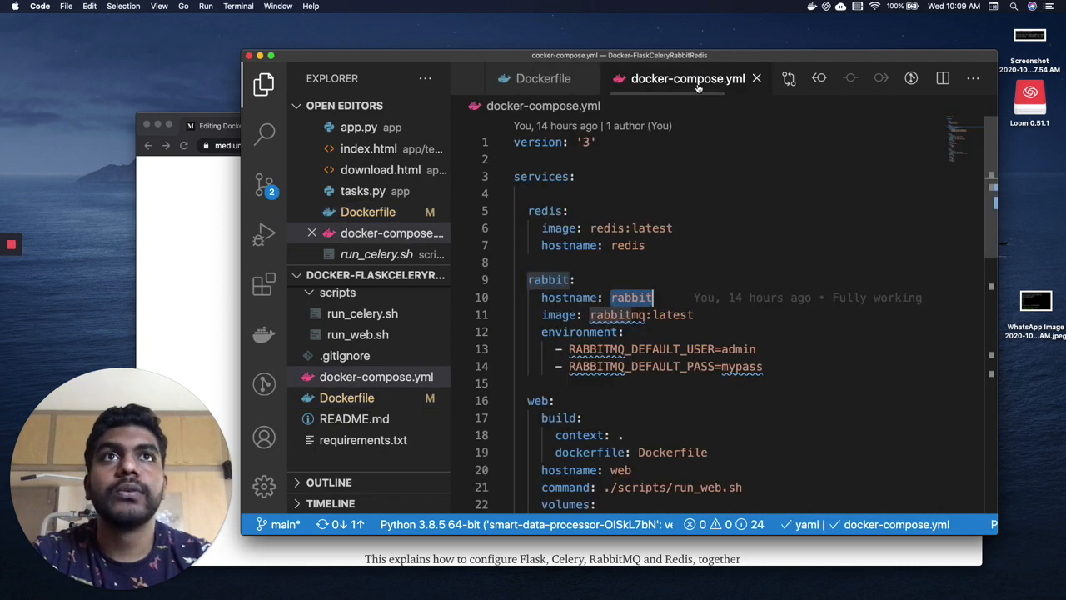
# Walk through docker-compose.yml's web and worker services, then open scripts/run_web.sh.
pyautogui.scroll(-3)
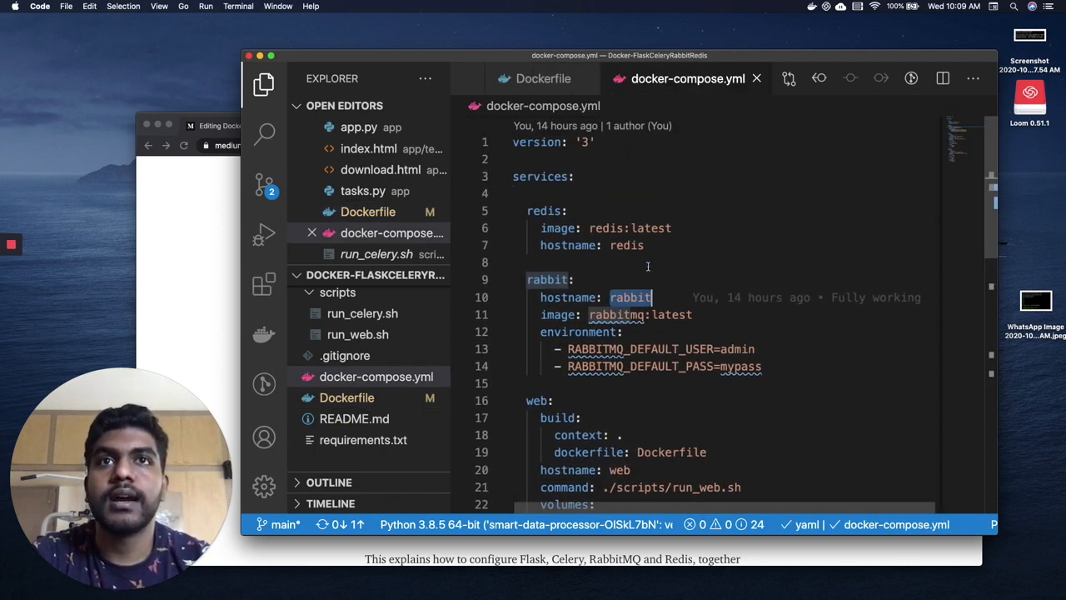
pyautogui.scroll(-3)
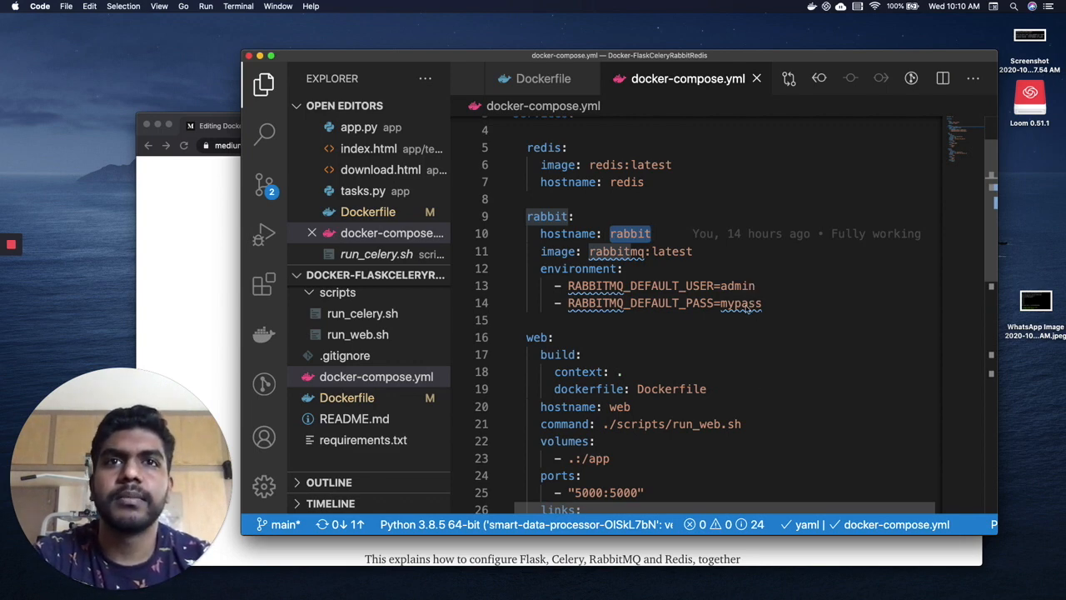
pyautogui.click(630, 233)
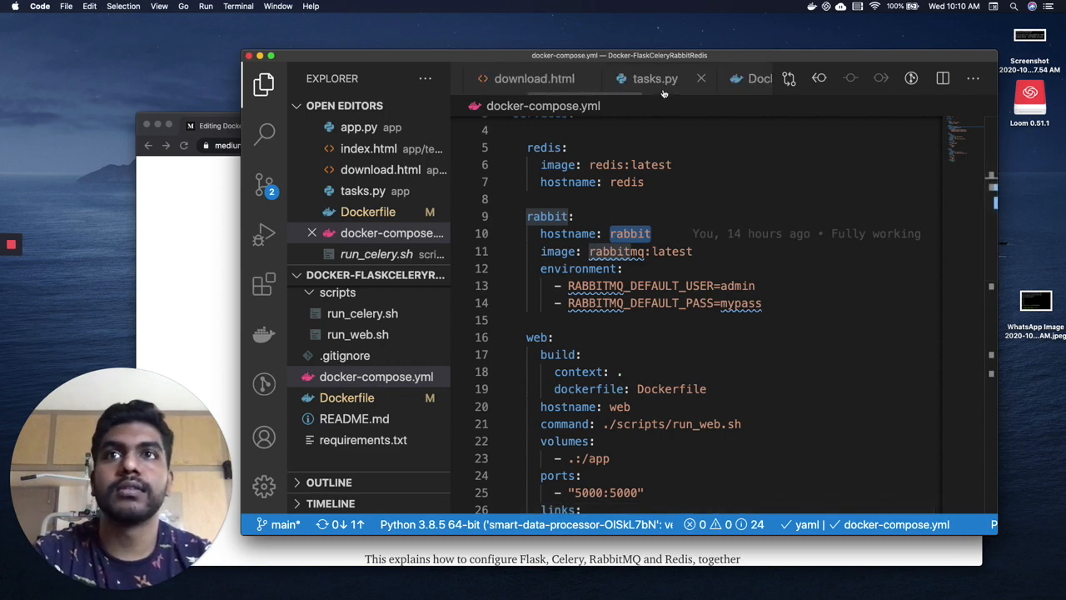
pyautogui.click(654, 78)
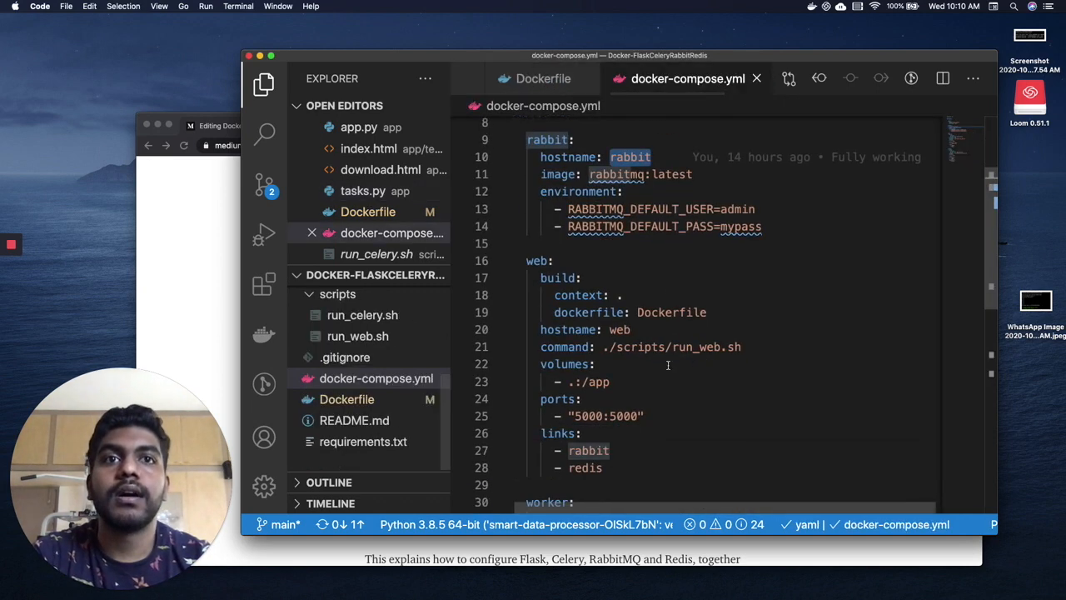
pyautogui.scroll(-3)
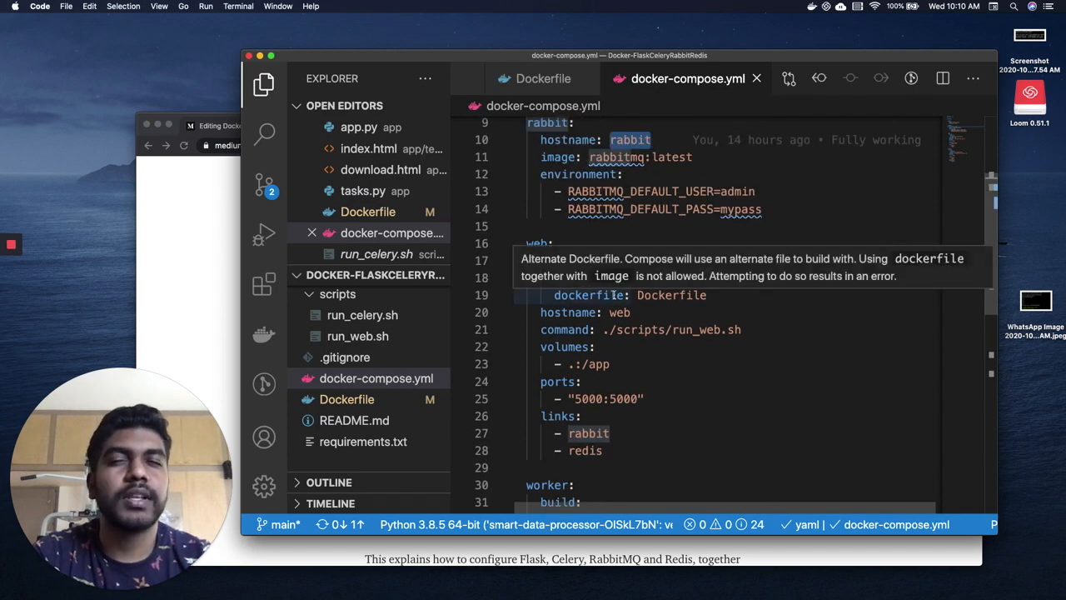
pyautogui.moveTo(666, 414)
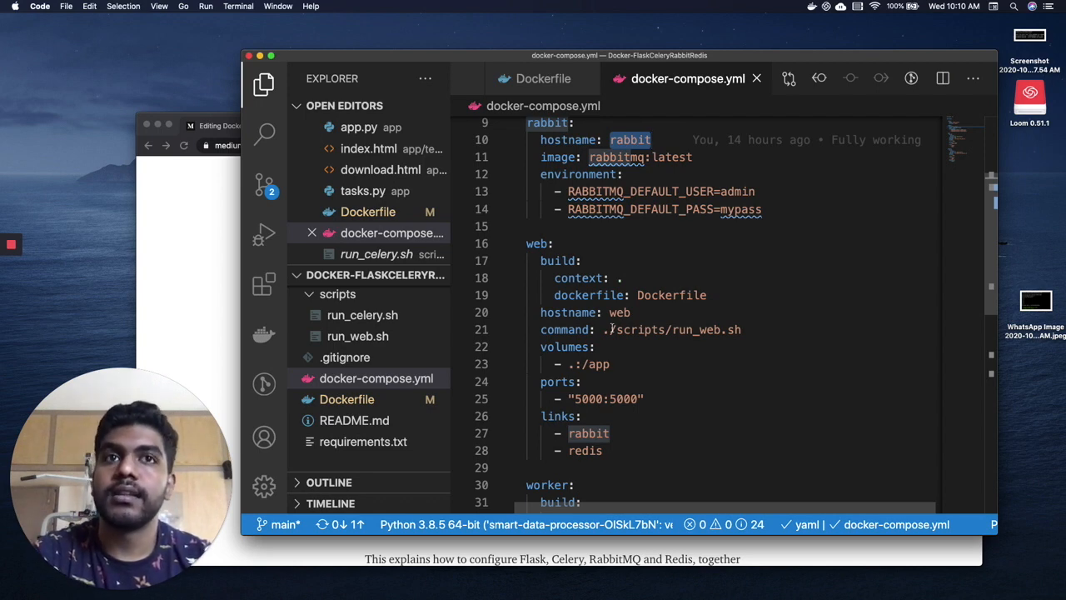
pyautogui.scroll(-3)
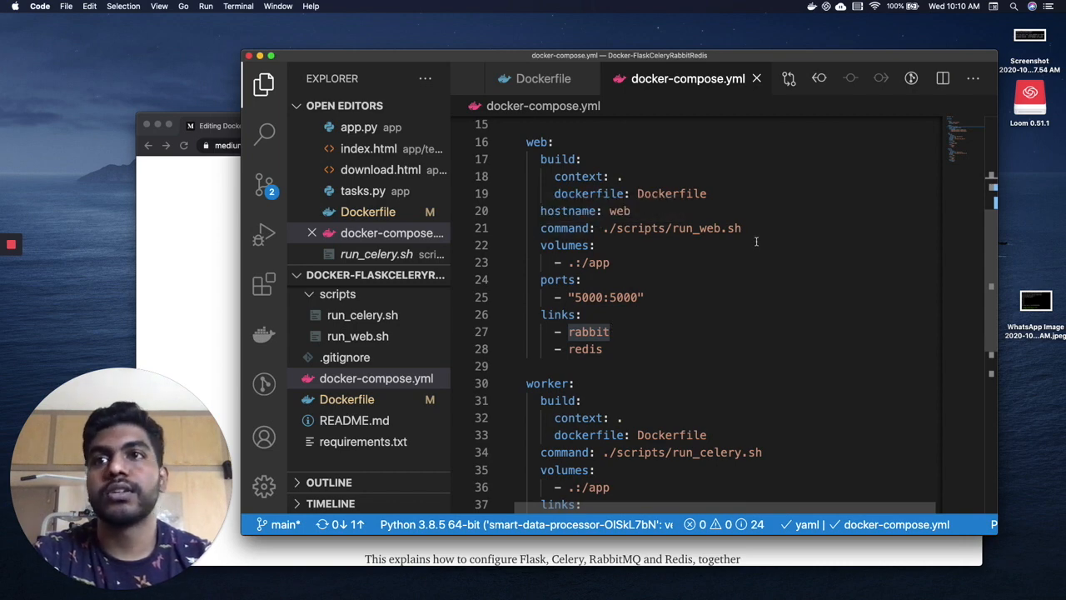
pyautogui.click(357, 335)
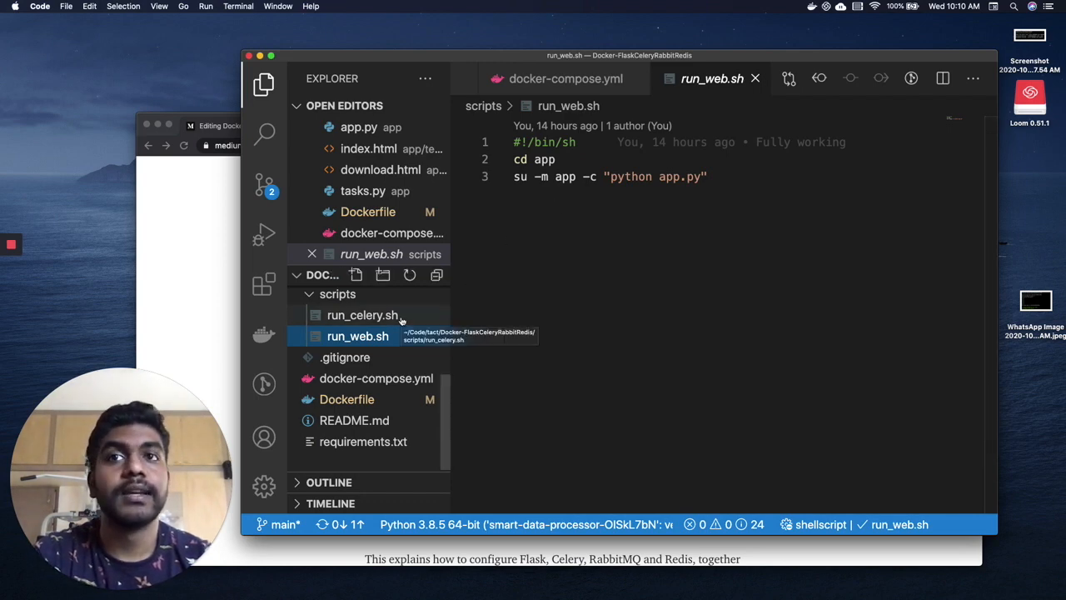
# View run_celery.sh, then revisit docker-compose.yml's 5000:5000 web port and worker service.
pyautogui.click(362, 315)
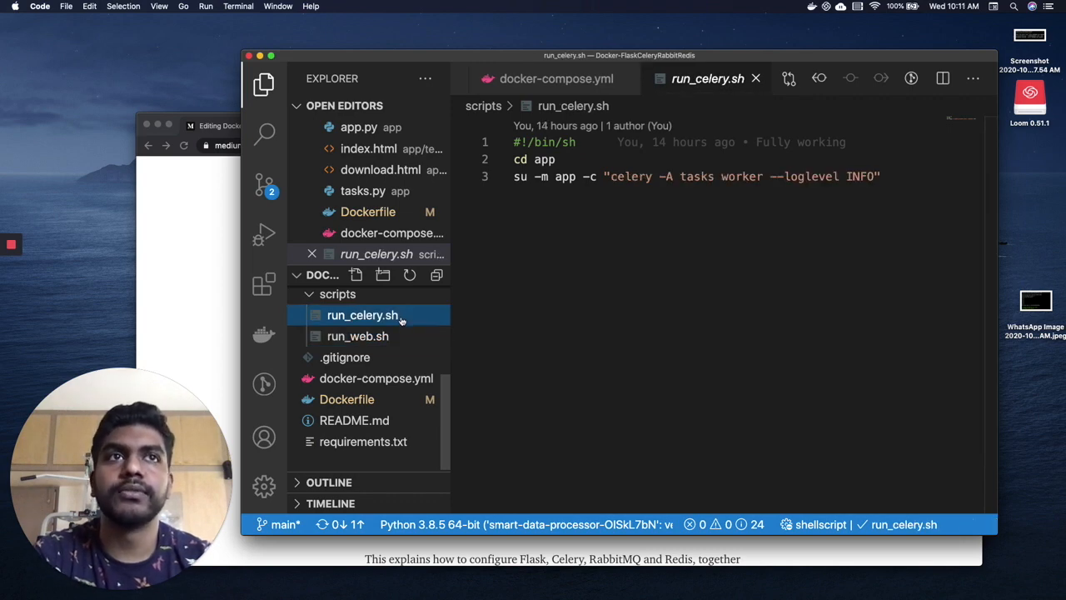
pyautogui.click(556, 78)
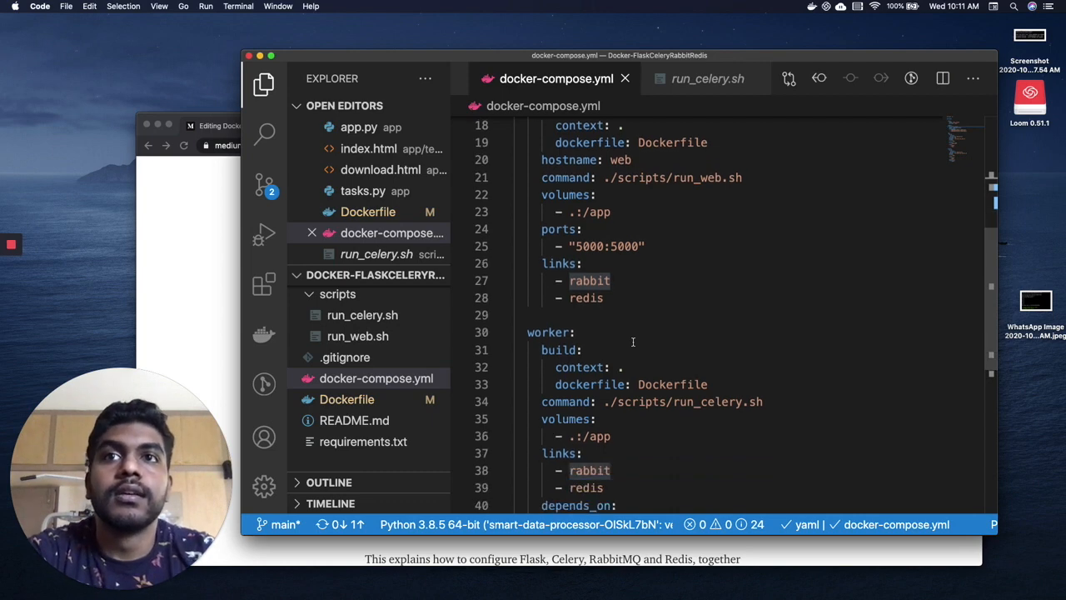
pyautogui.scroll(-3)
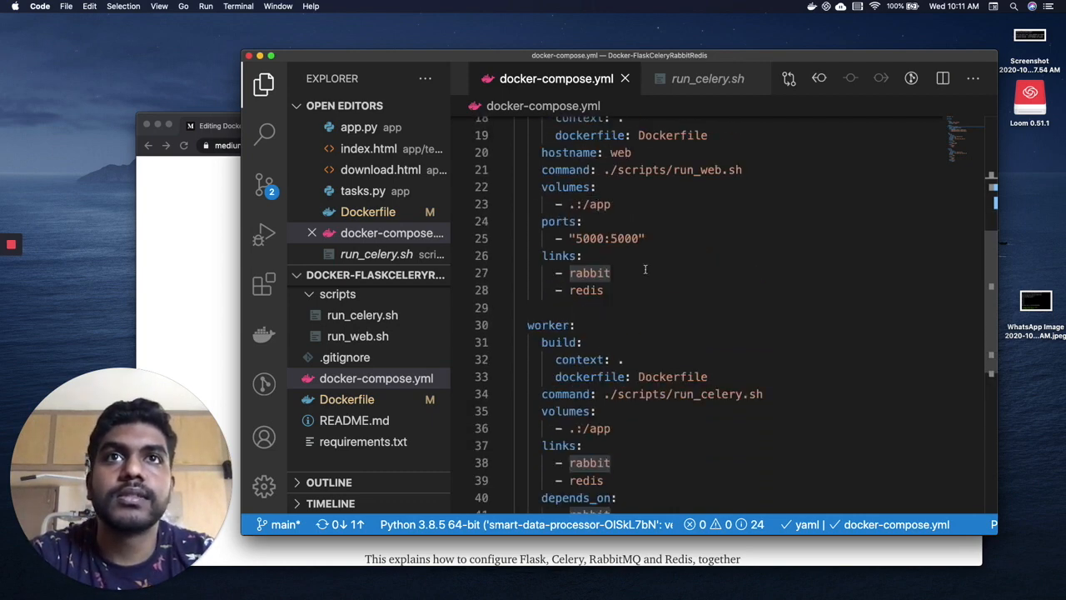
pyautogui.scroll(3)
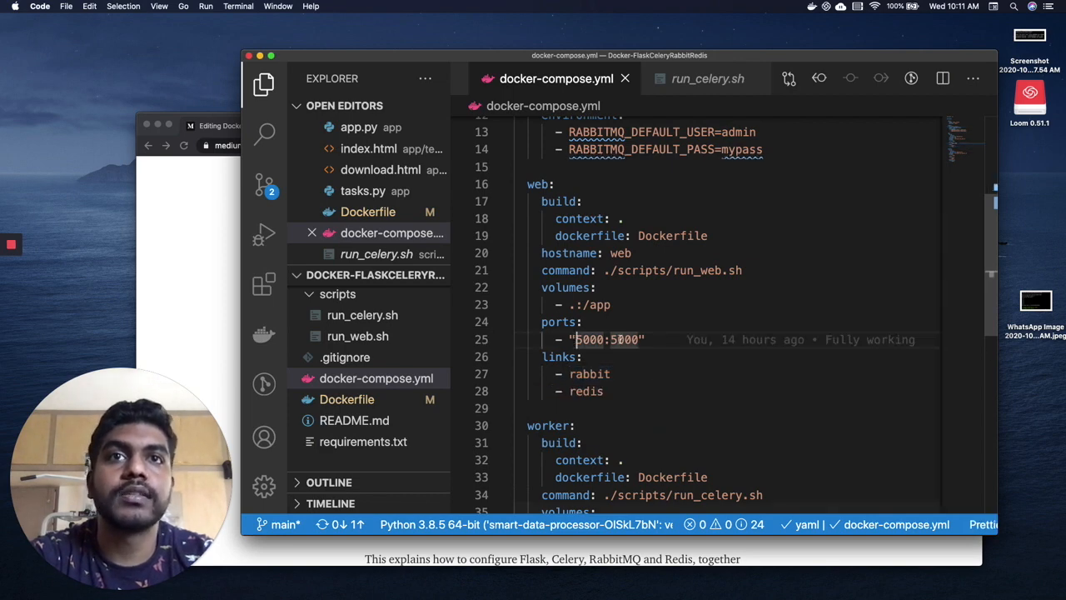
pyautogui.scroll(-3)
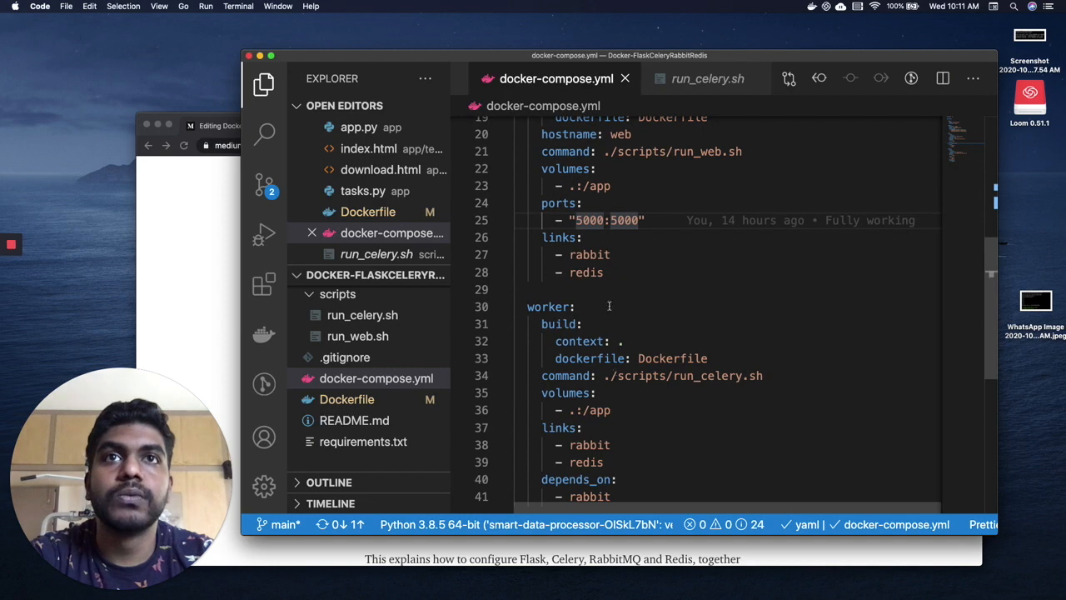